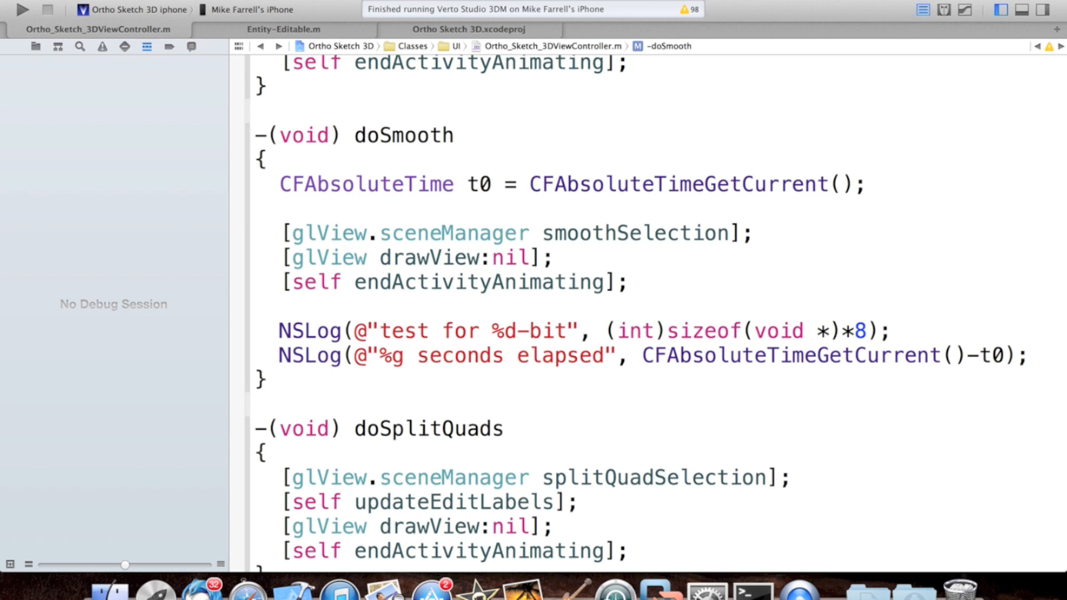
Dismiss the Device Locked alert, rebuild Ortho Sketch 3D, and list build issues in the Issue navigator.
left_click(257, 184)
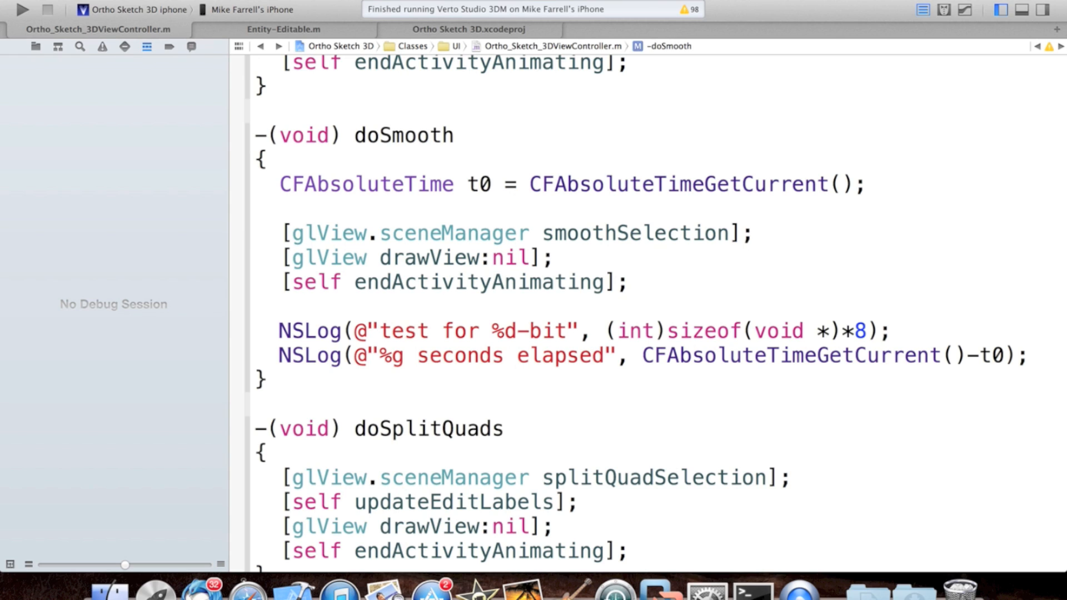
left_click(257, 210)
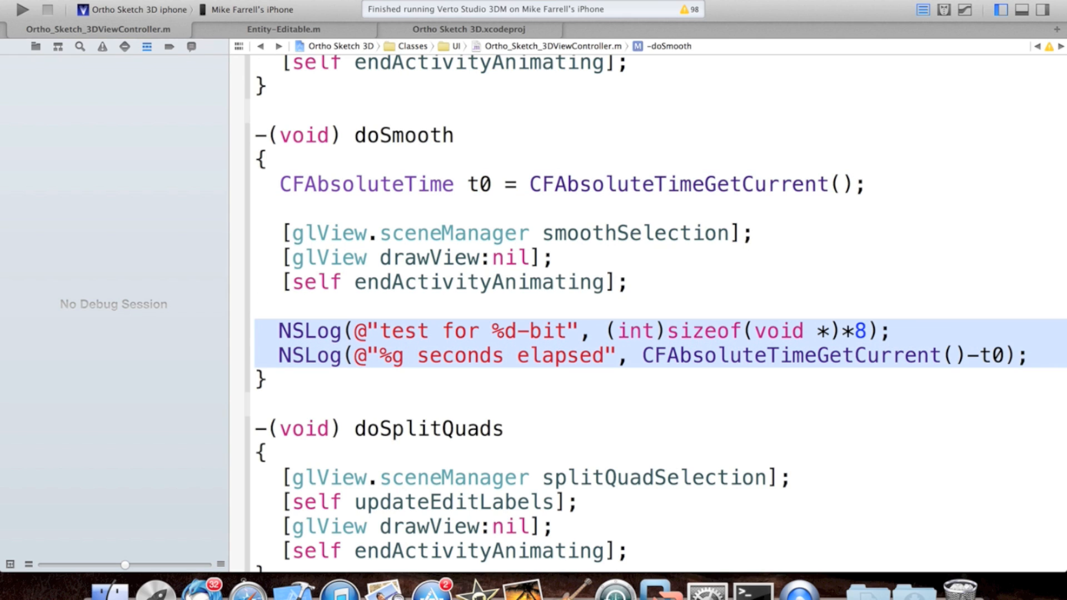
left_click(257, 309)
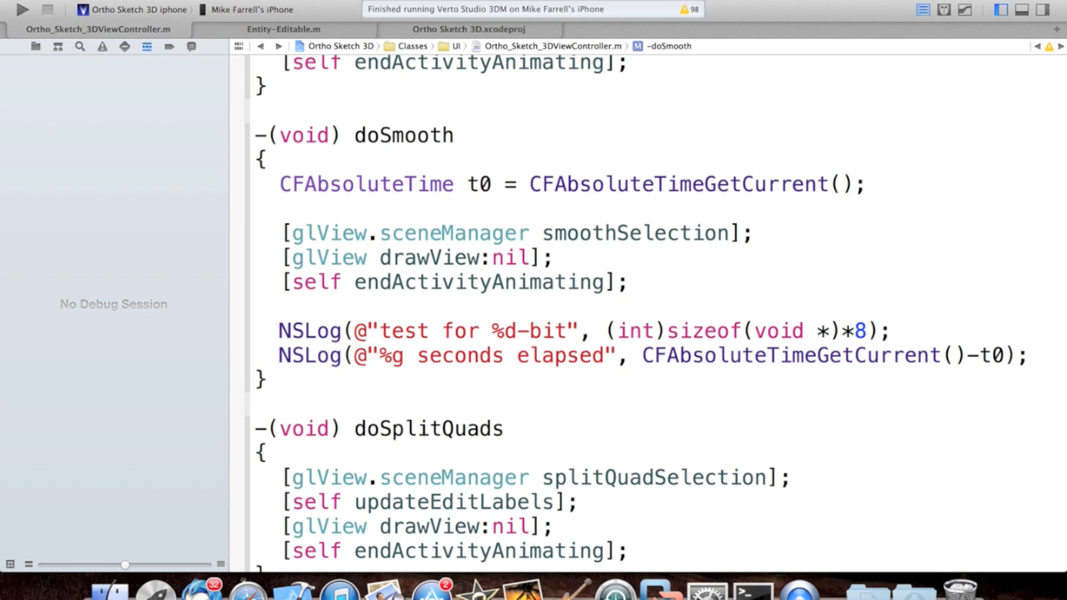
left_click(278, 330)
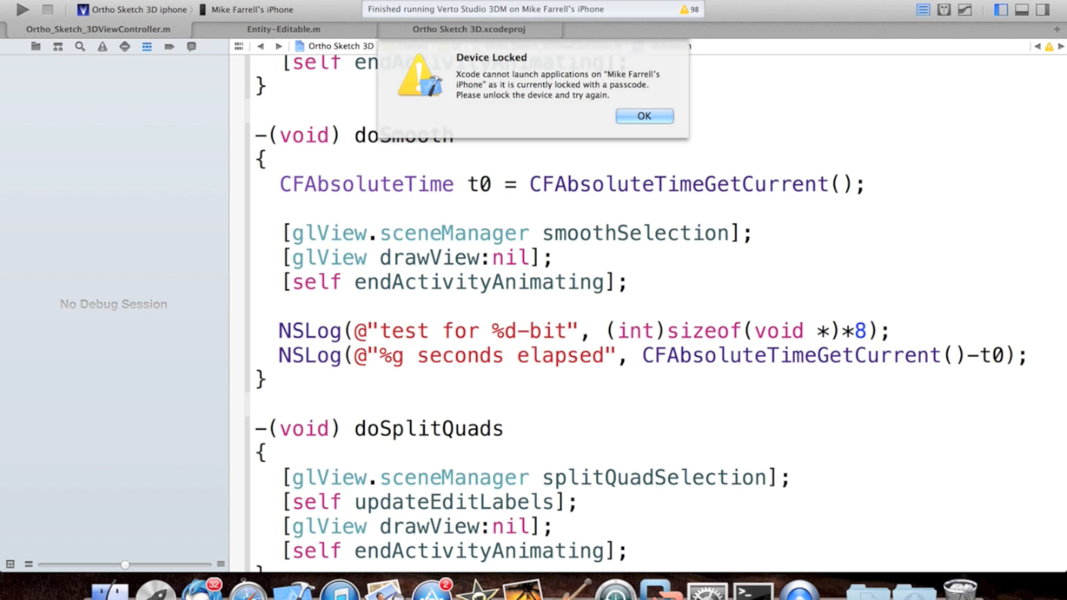
left_click(643, 116)
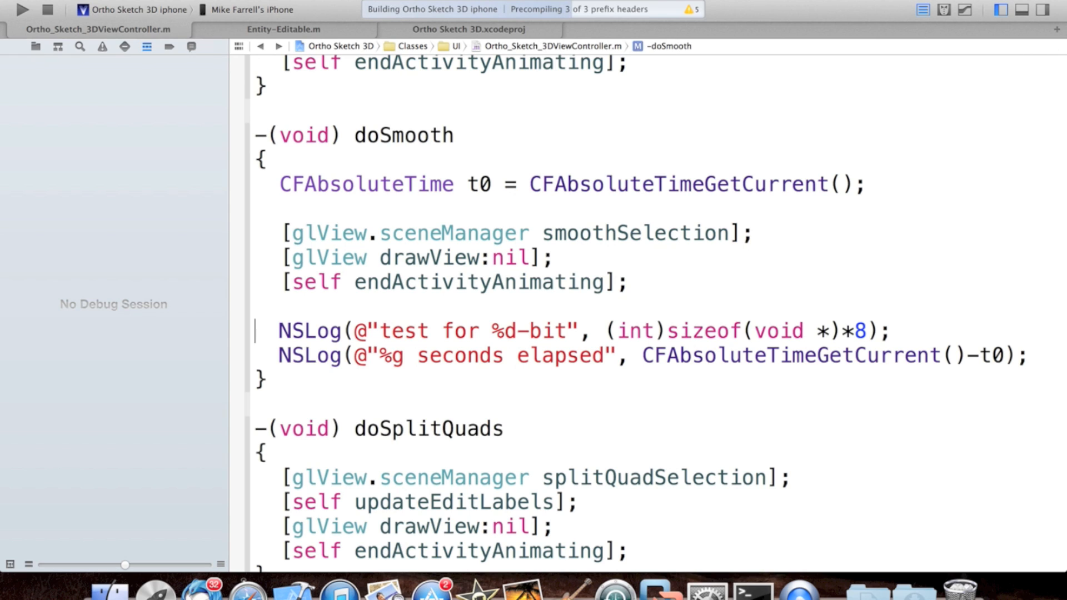
left_click(103, 46)
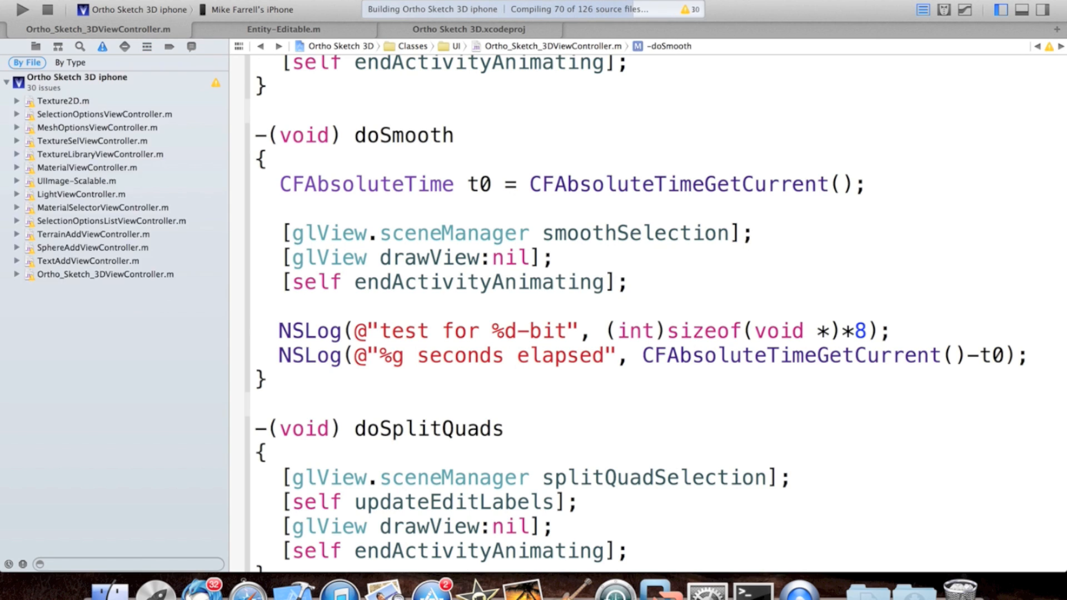